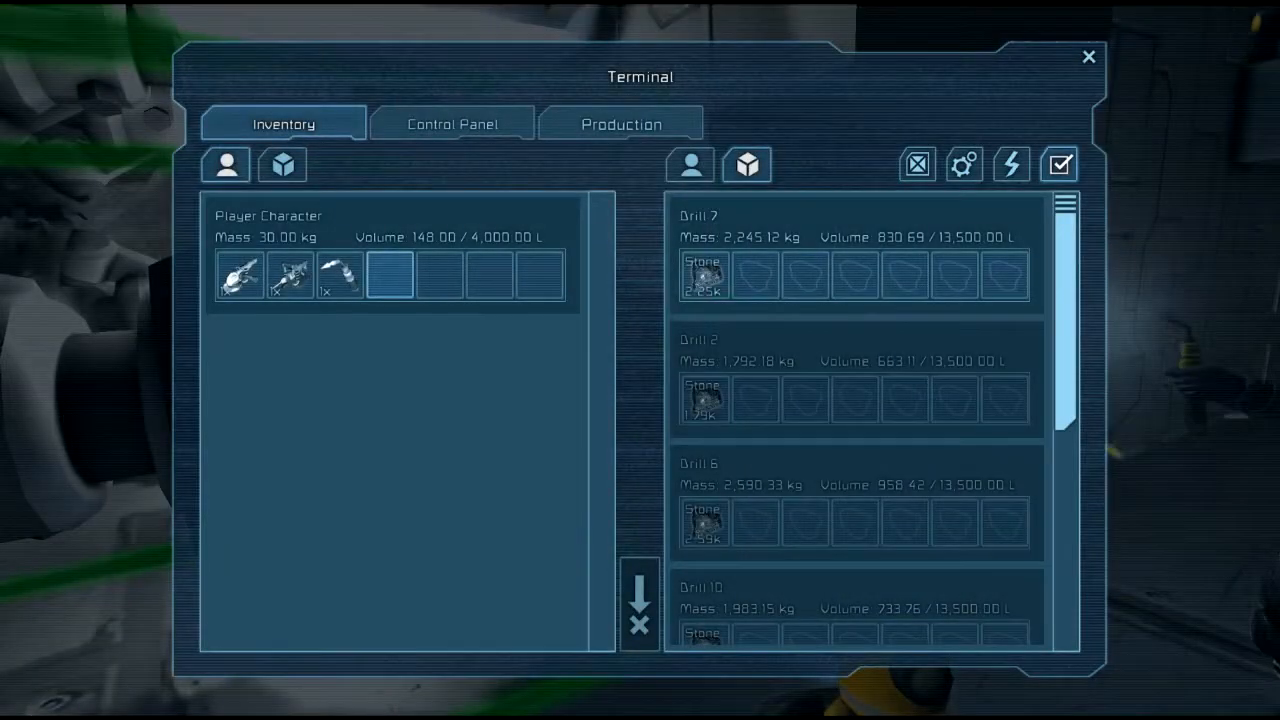
mouse_move(704, 276)
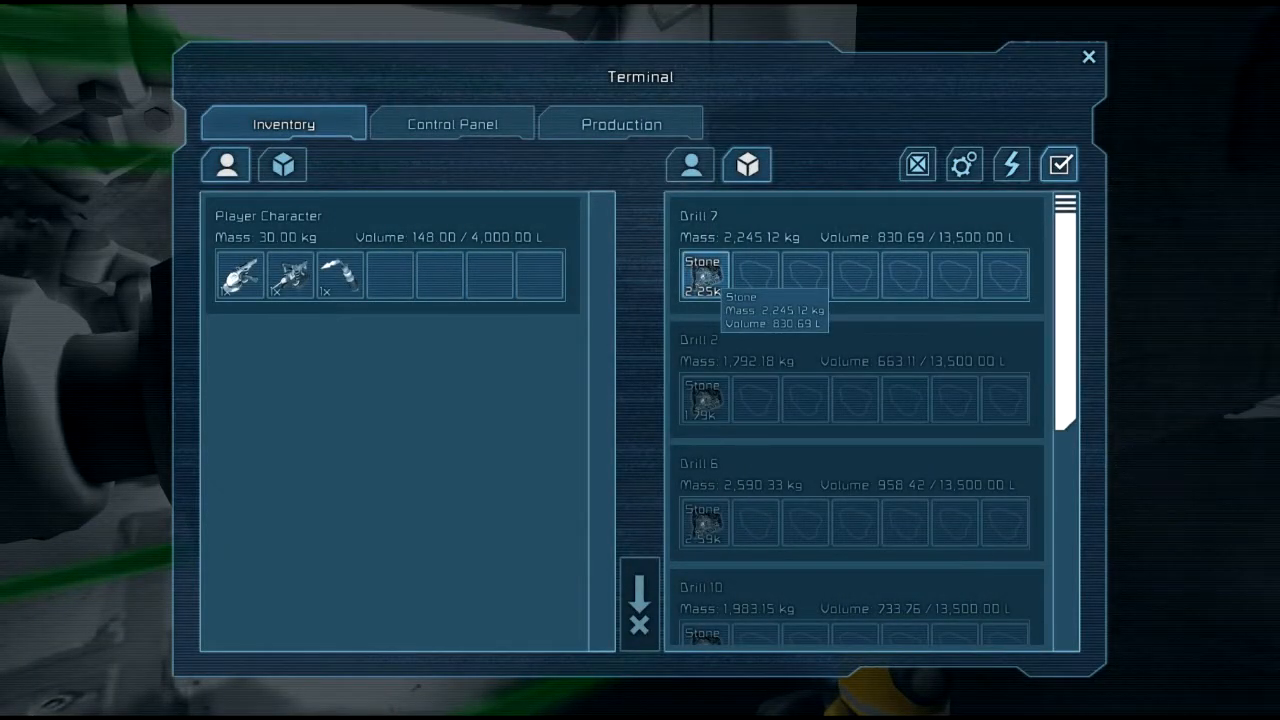
scroll(down, 3)
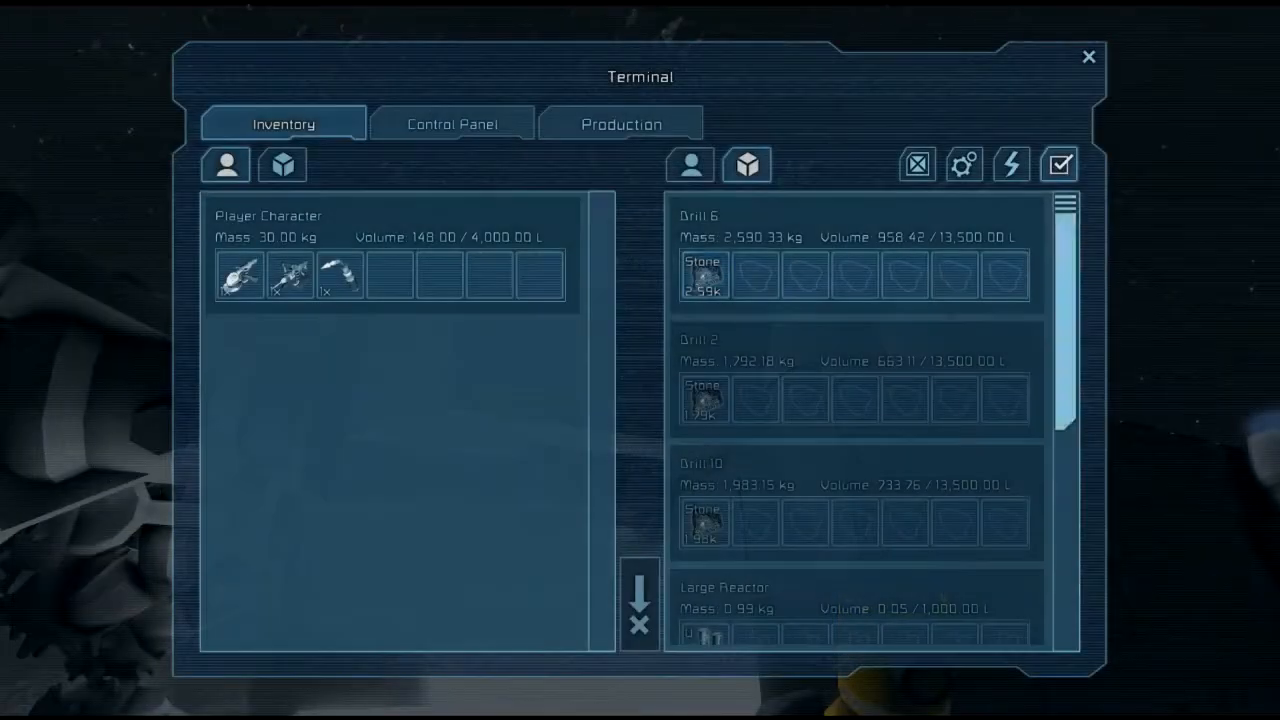